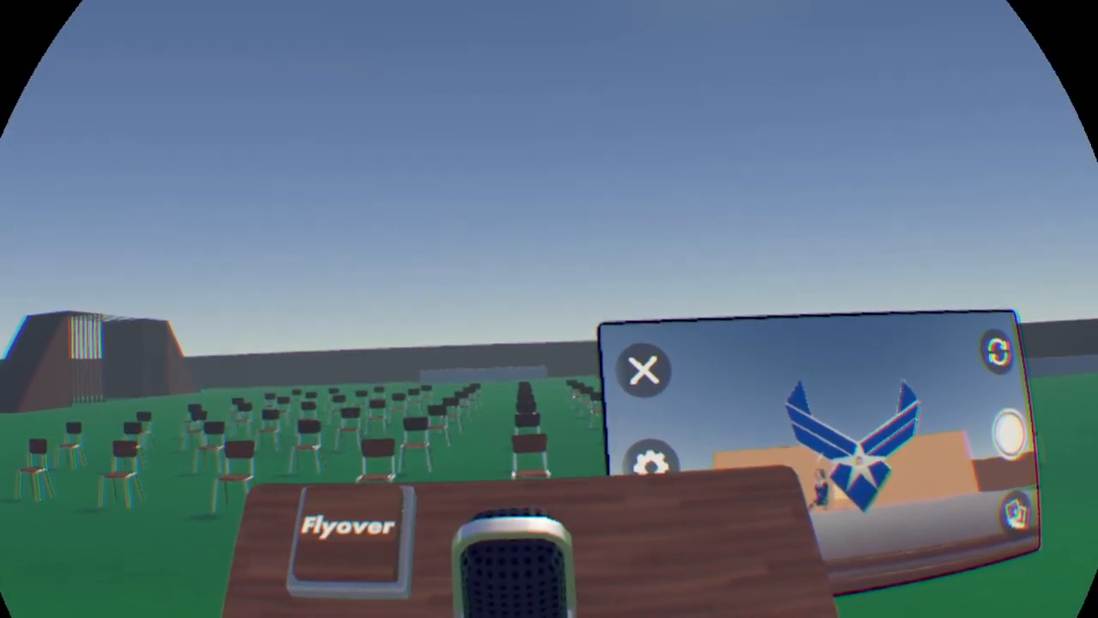
Step: Bring up the Rec Room camera at the podium overlooking the rows of chairs
left_click(347, 526)
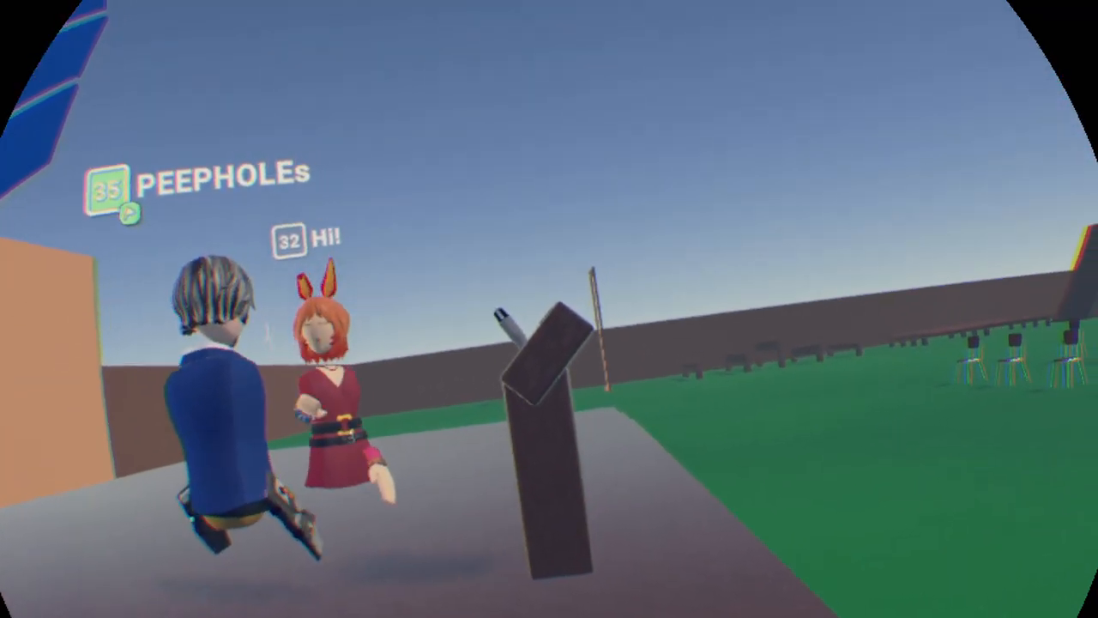
mouse_move(549, 309)
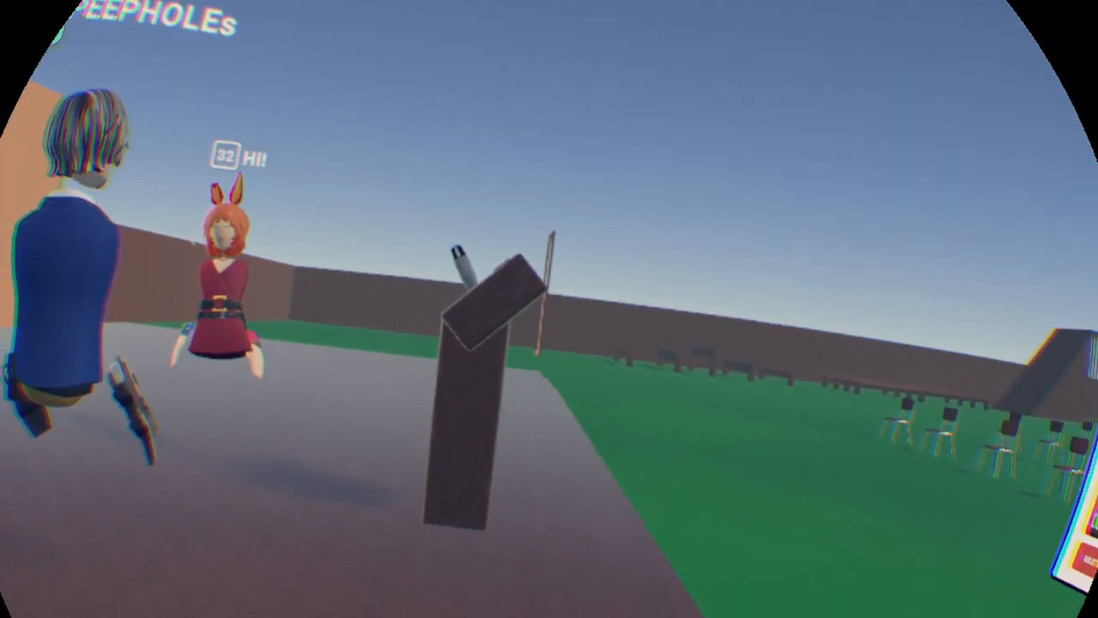